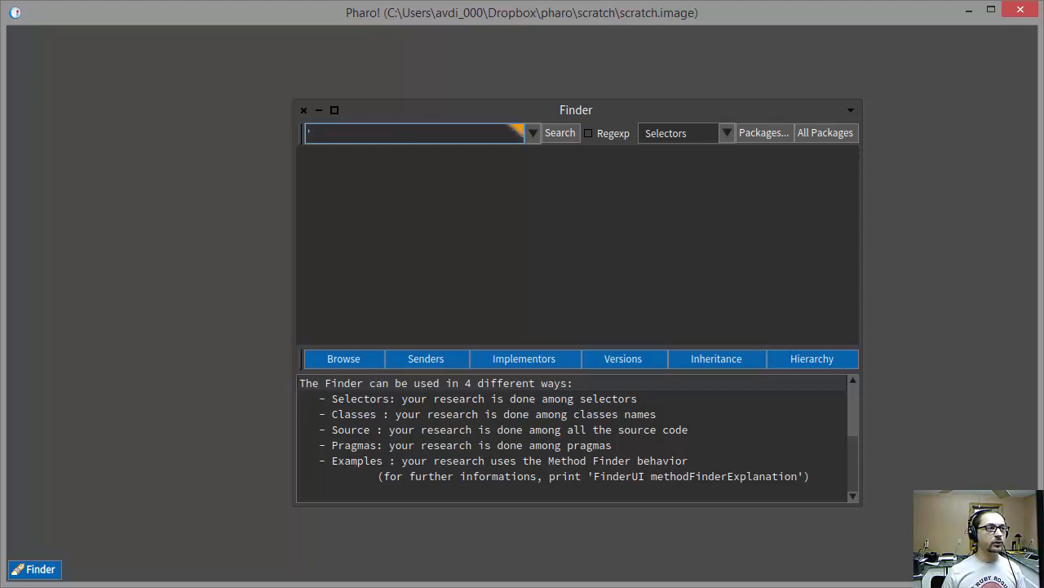
# - Enter the example query 'foo'. 'FOO'. in the Finder search field
pyautogui.write("foo'.")
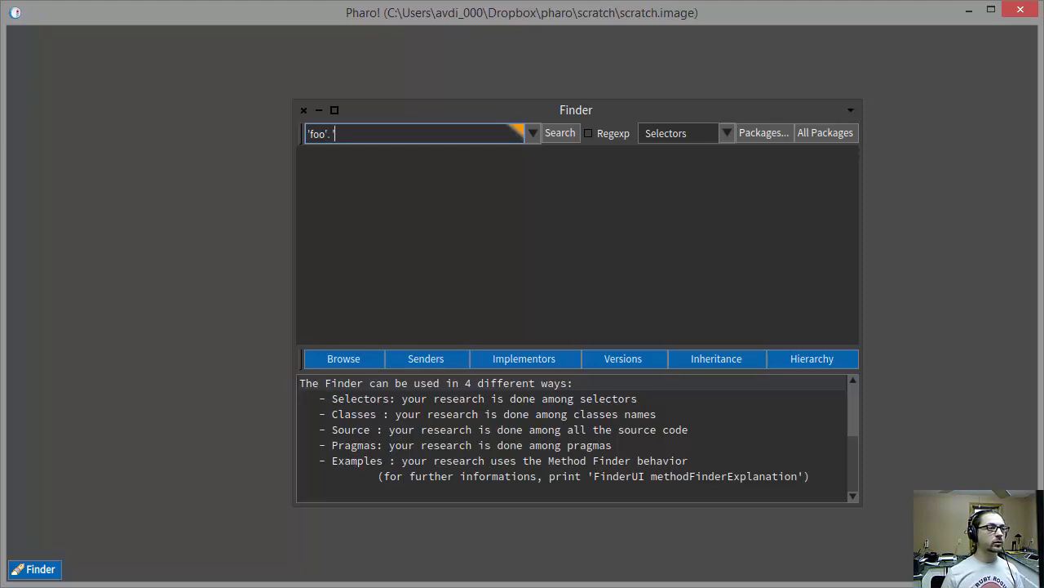
pyautogui.write("'FOO'.")
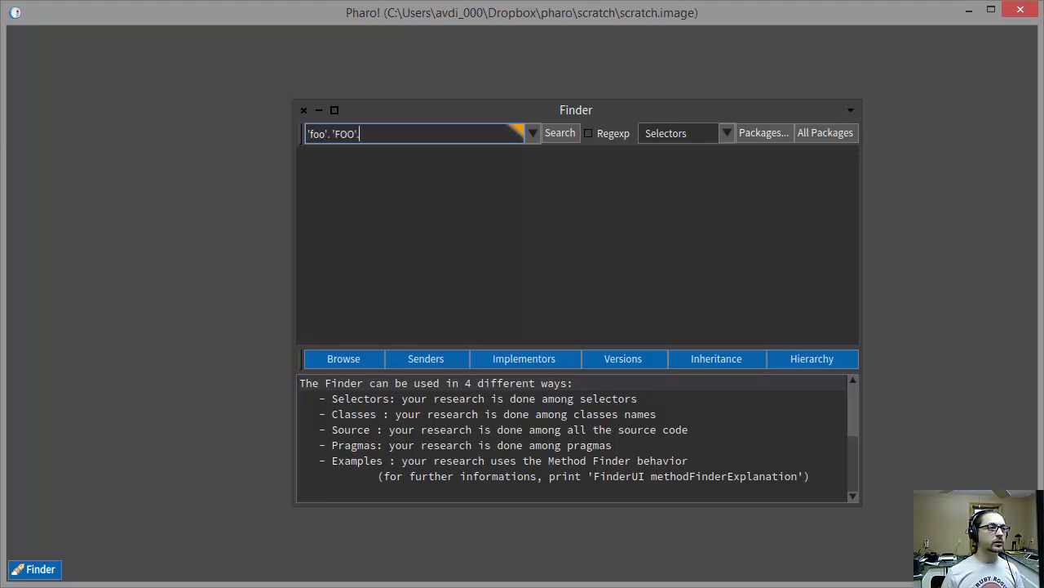
pyautogui.moveTo(734, 145)
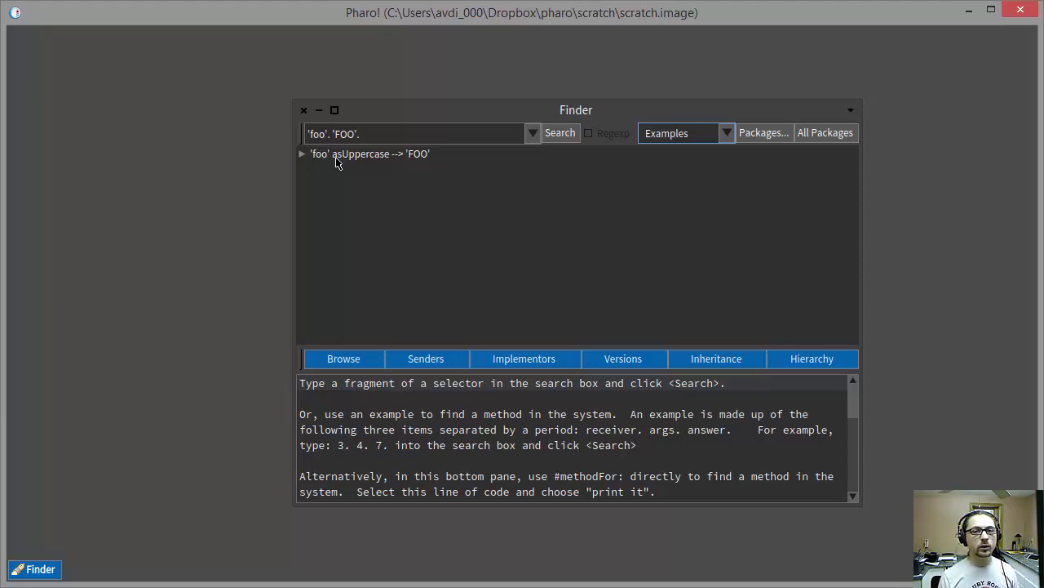
pyautogui.moveTo(412, 124)
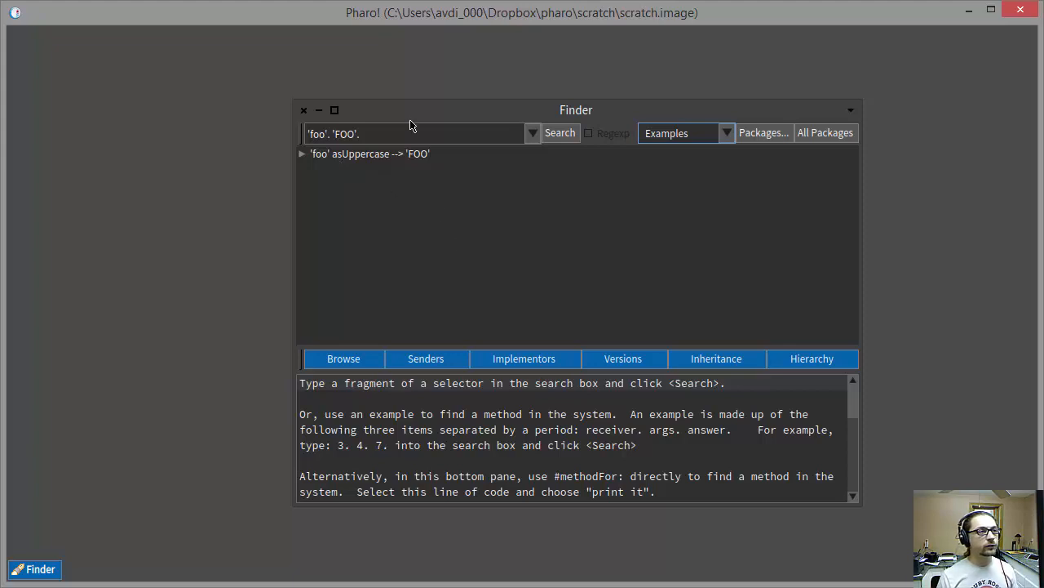
pyautogui.moveTo(470, 195)
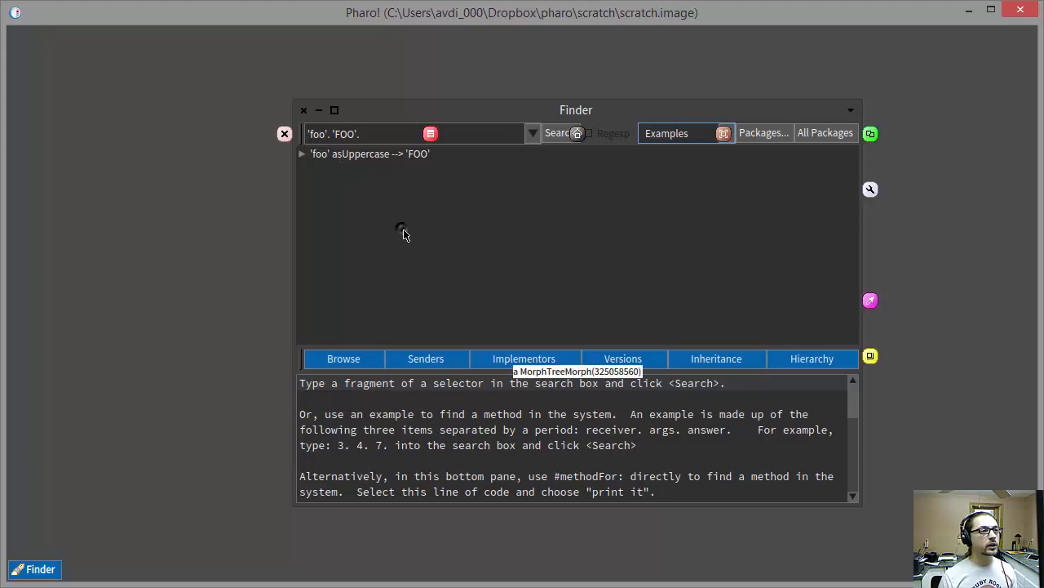
pyautogui.moveTo(613, 277)
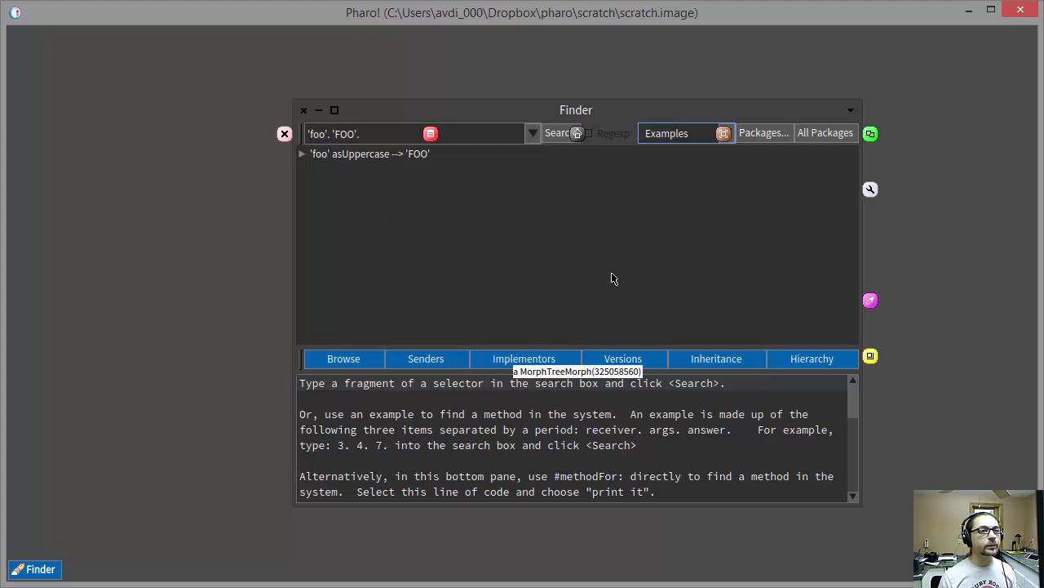
pyautogui.moveTo(388, 202)
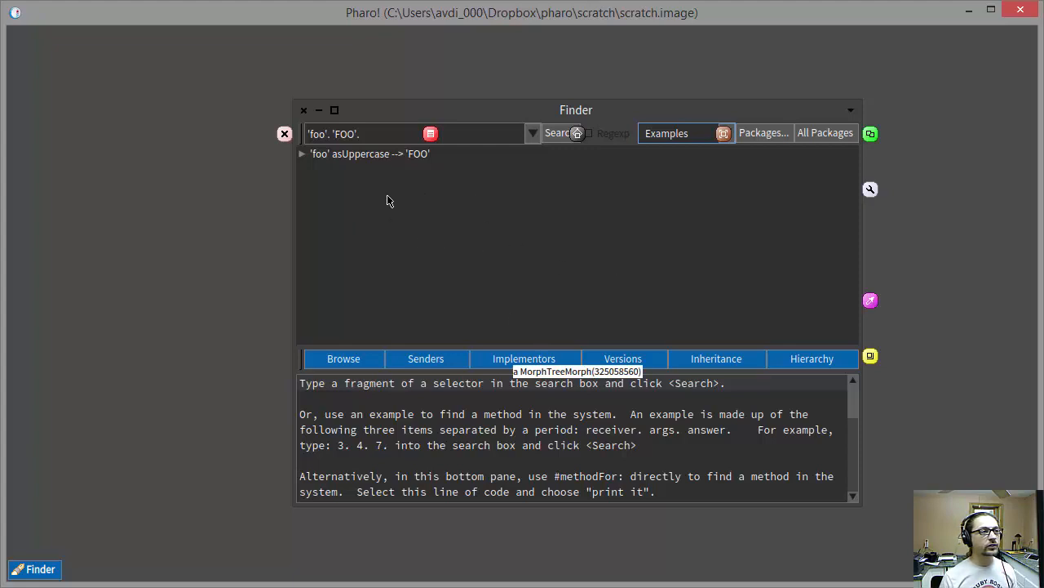
pyautogui.moveTo(362, 176)
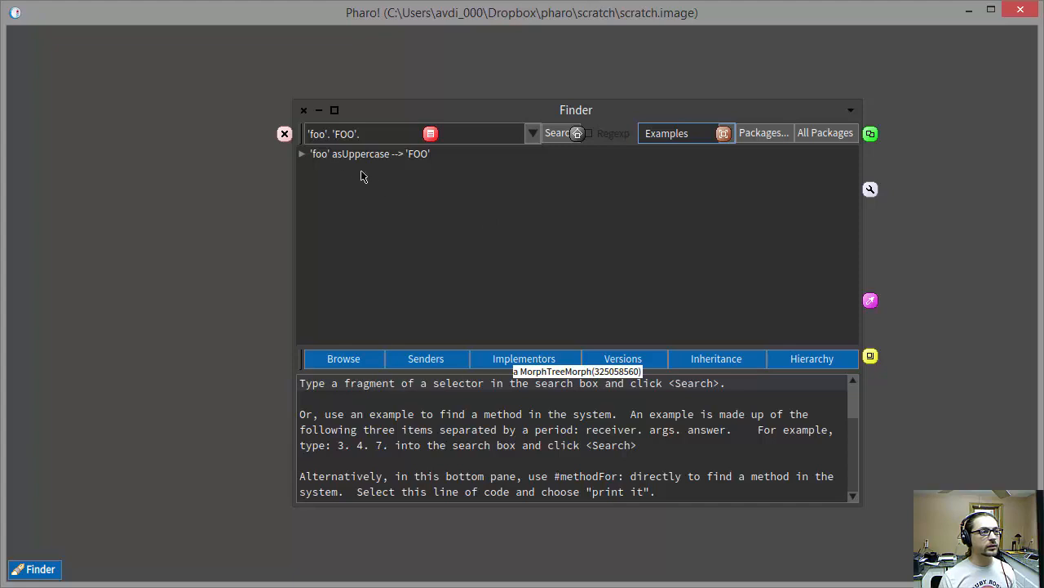
pyautogui.moveTo(870, 195)
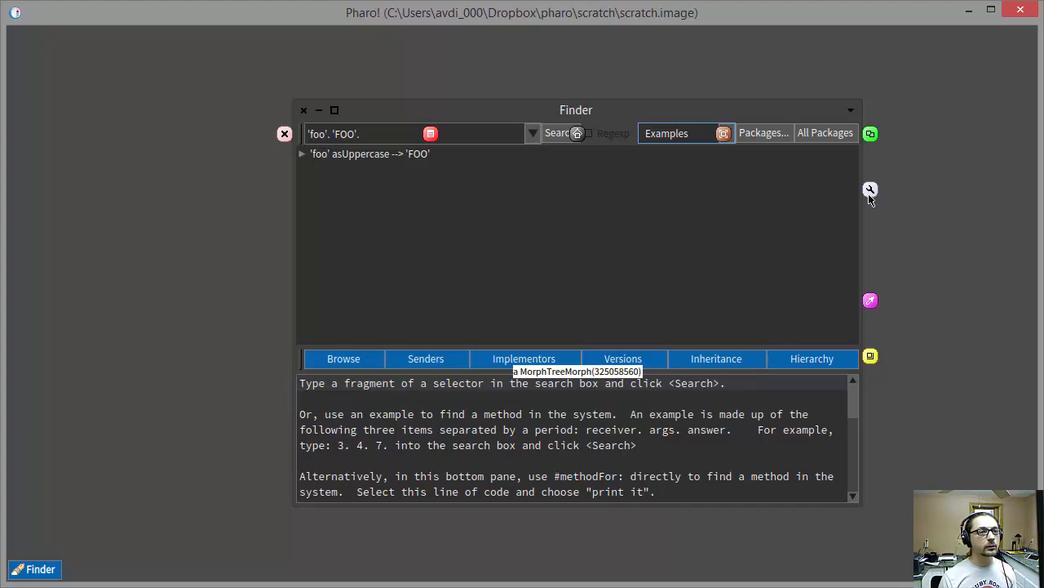
# - Bring up the debug menu for the results list MorphTreeMorph via its halo
pyautogui.click(870, 190)
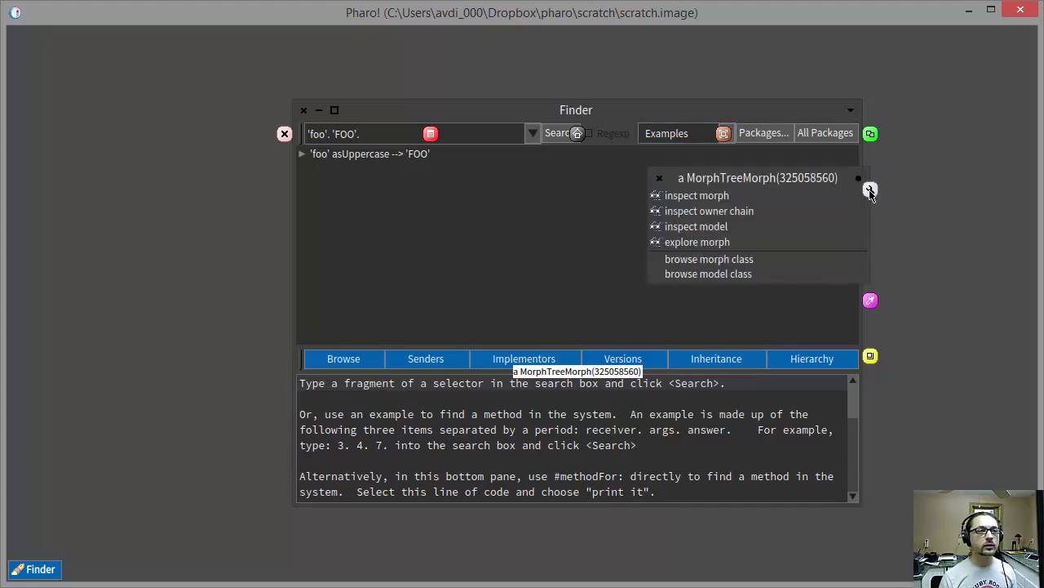
pyautogui.moveTo(766, 204)
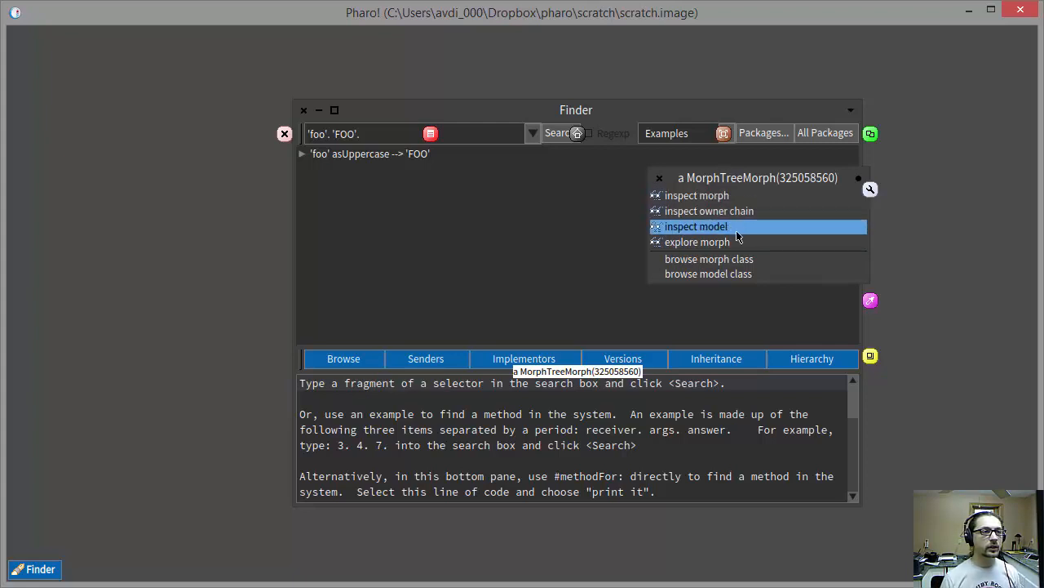
# - Inspect the results list's model, a FinderUI, in a new Inspector
pyautogui.click(695, 226)
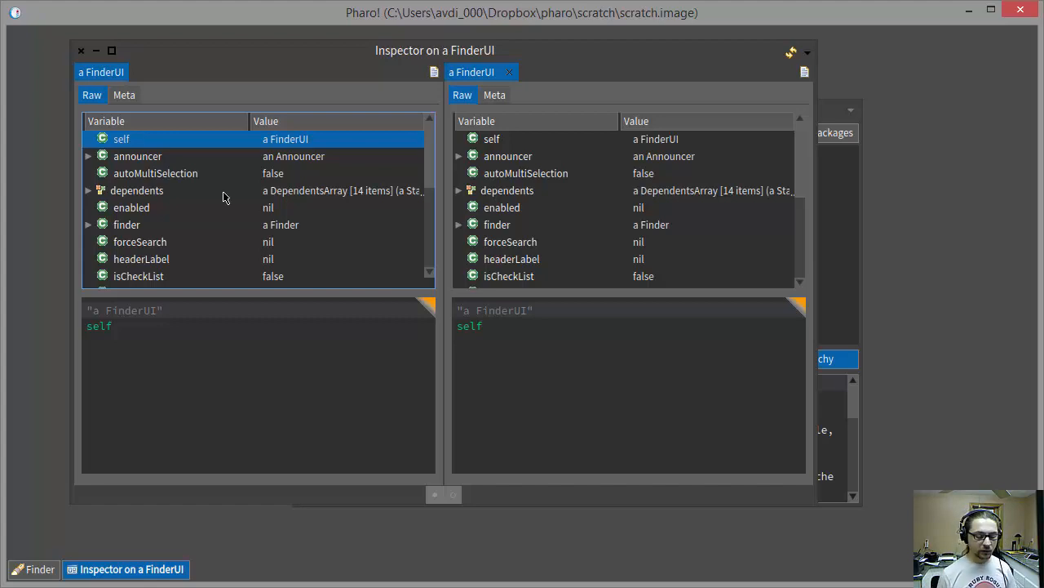
# - Browse the FinderUI class definition in the Tool-Finder package
pyautogui.press('alt+b')
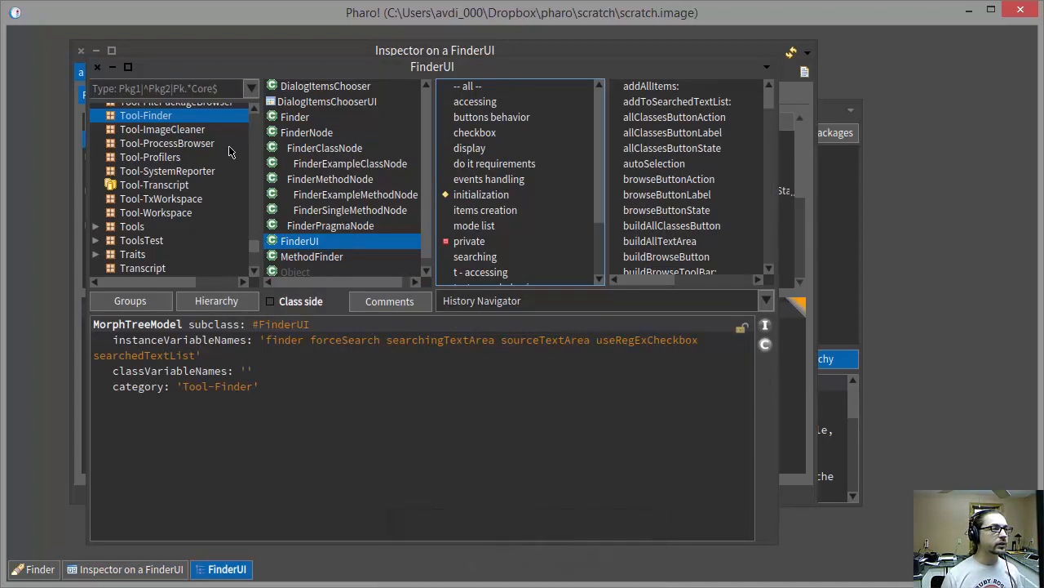
pyautogui.moveTo(150, 123)
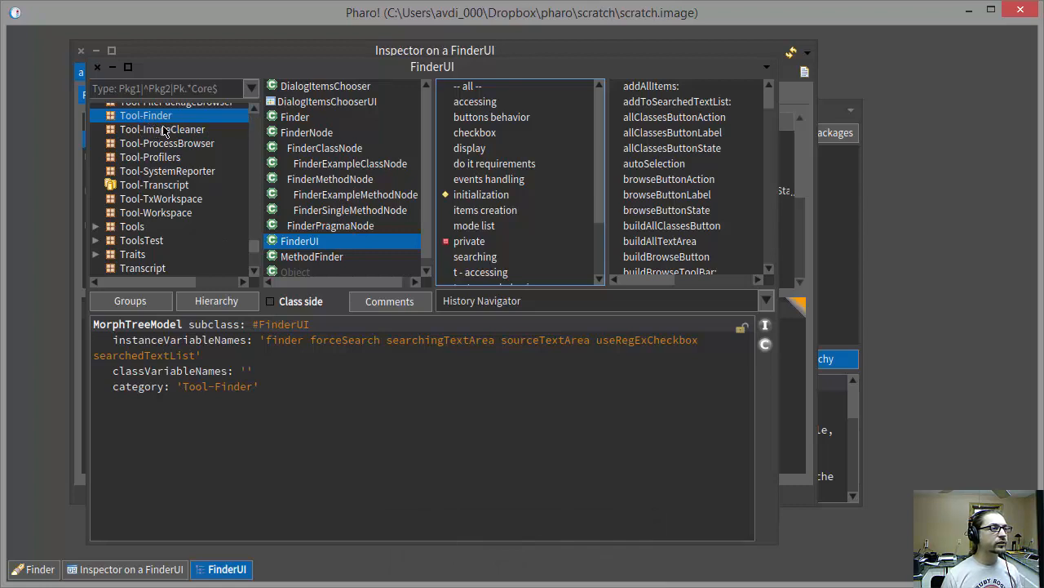
pyautogui.moveTo(341, 209)
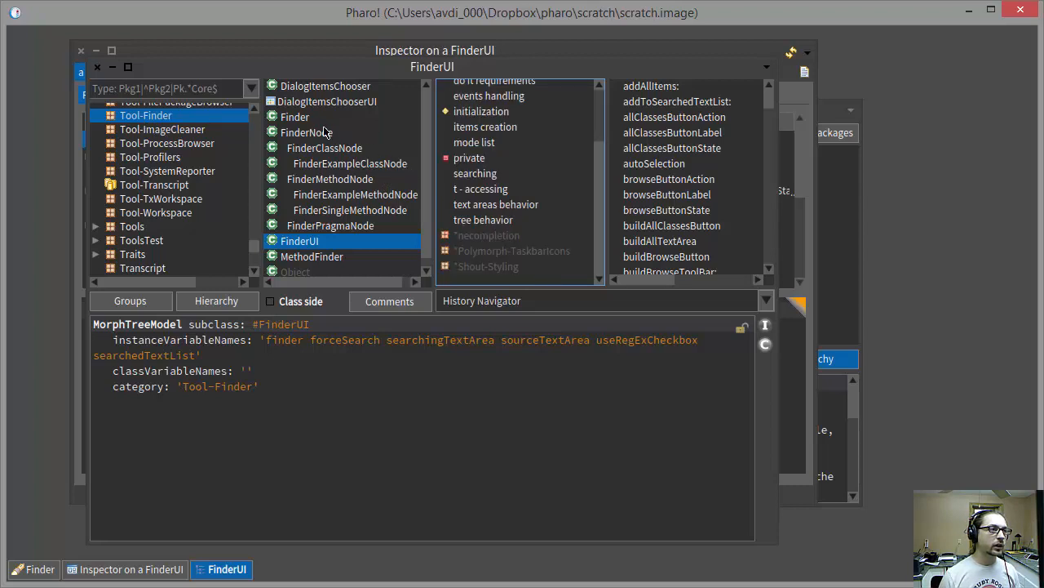
pyautogui.moveTo(373, 235)
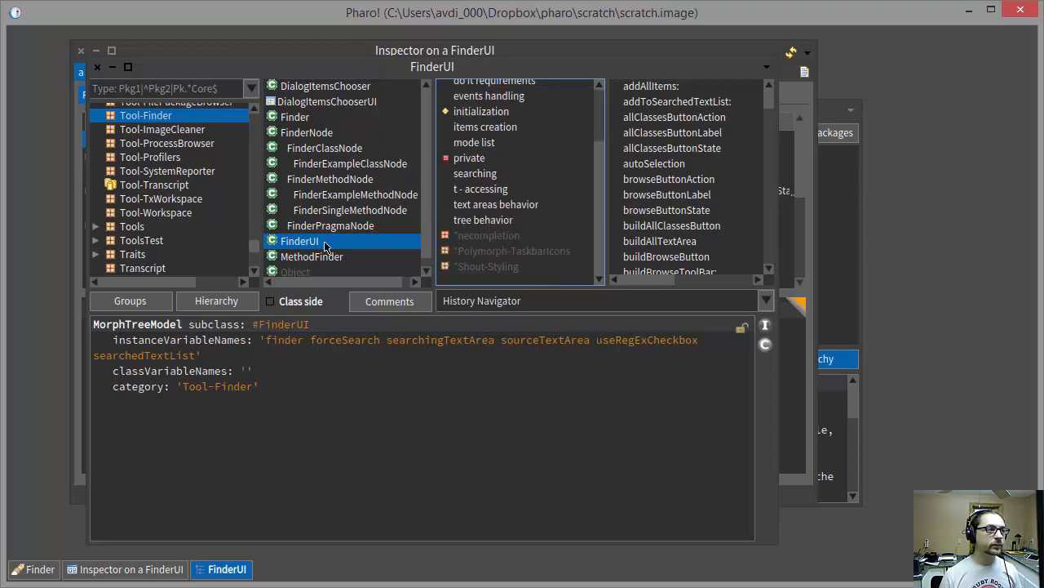
pyautogui.click(293, 117)
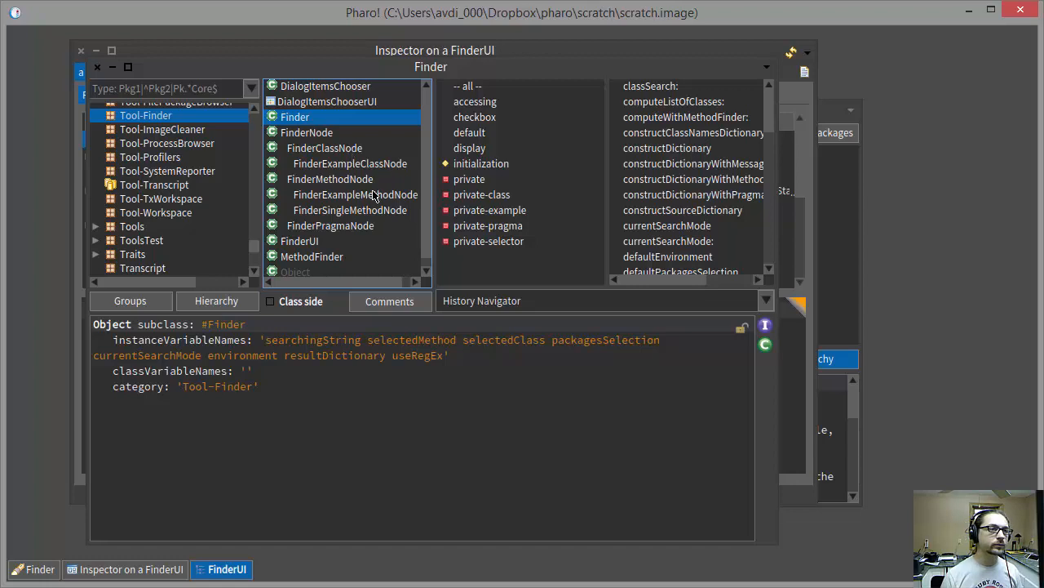
pyautogui.click(300, 227)
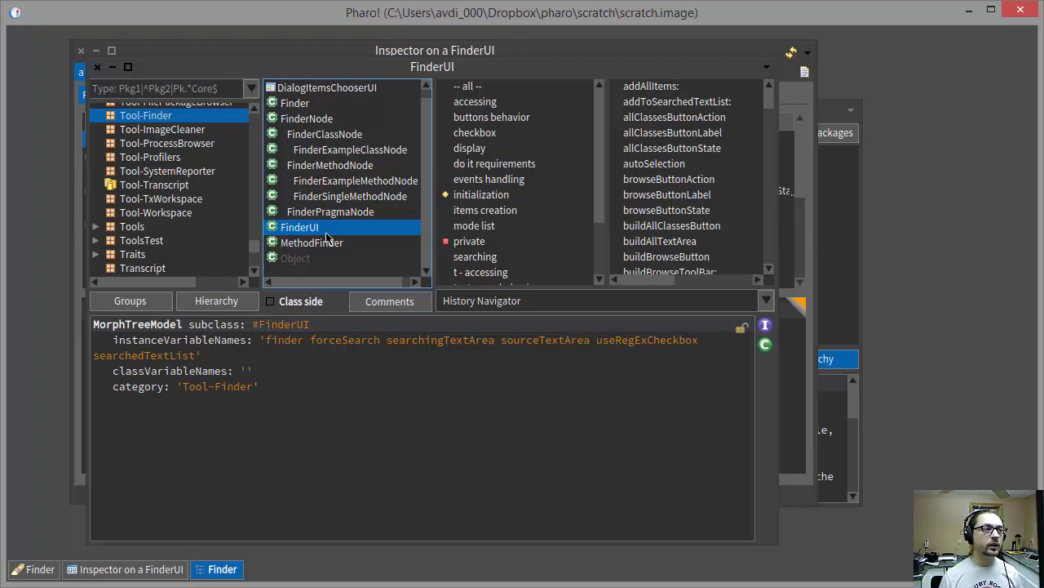
pyautogui.moveTo(338, 252)
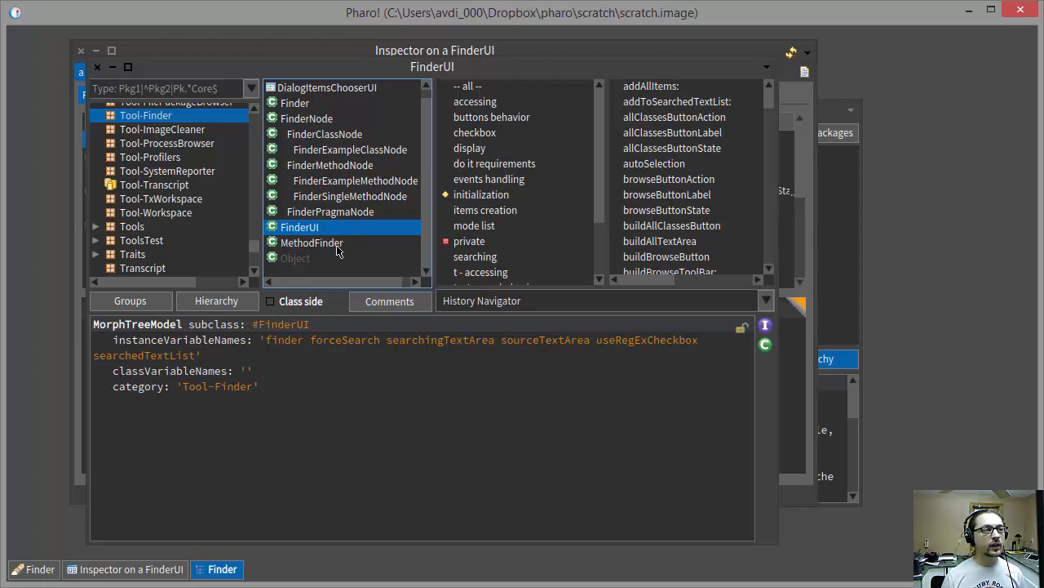
# - Show the MethodFinder class and look through its find a constant, public api and initialize protocols
pyautogui.click(312, 241)
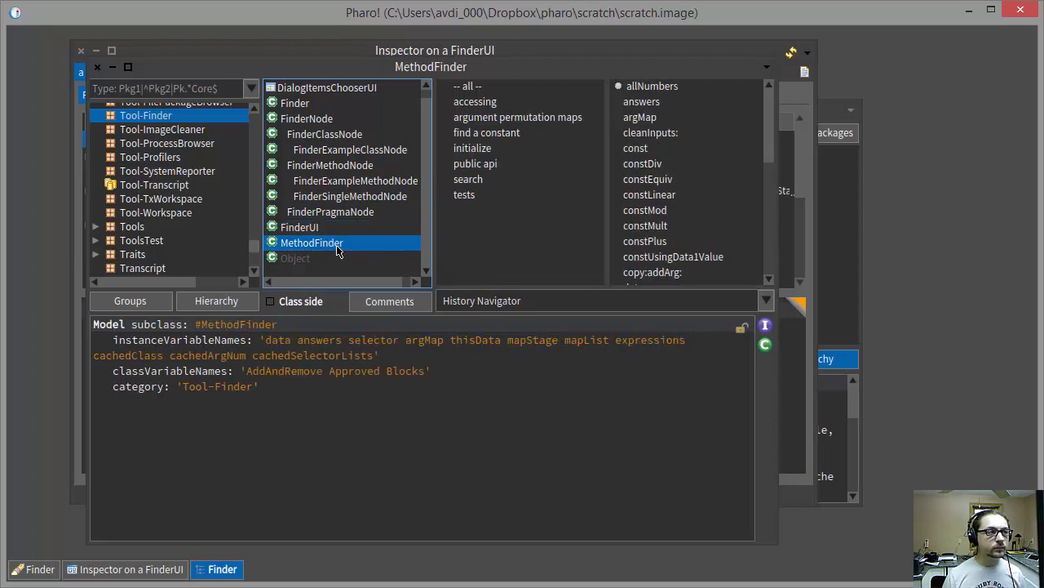
pyautogui.moveTo(336, 251)
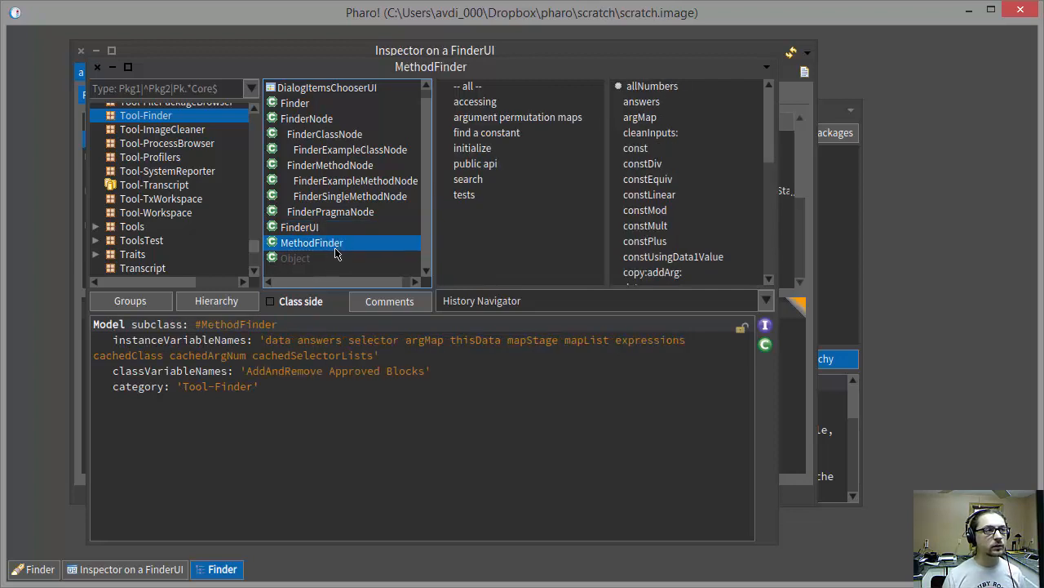
pyautogui.click(486, 132)
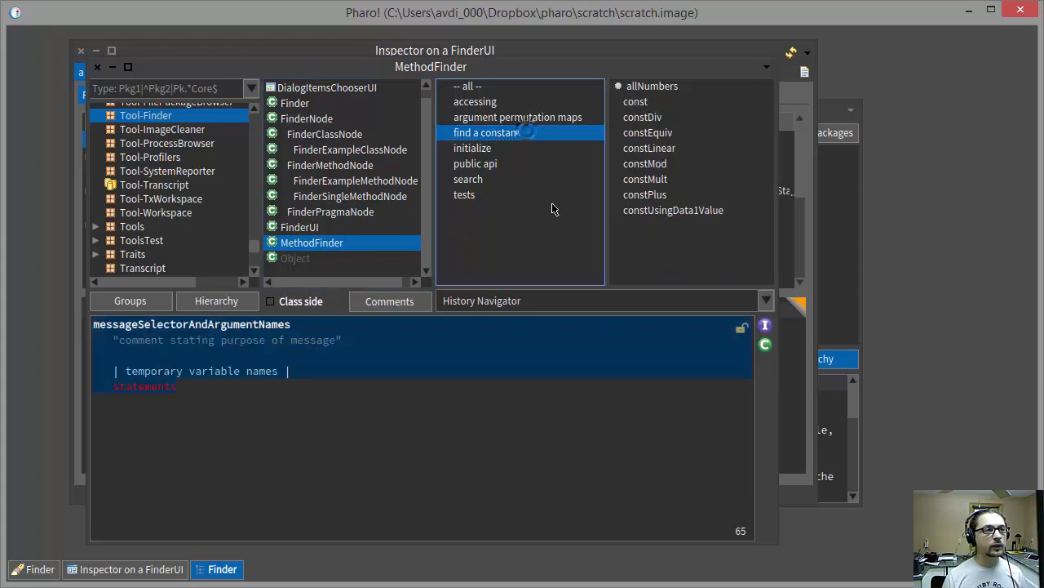
pyautogui.click(475, 163)
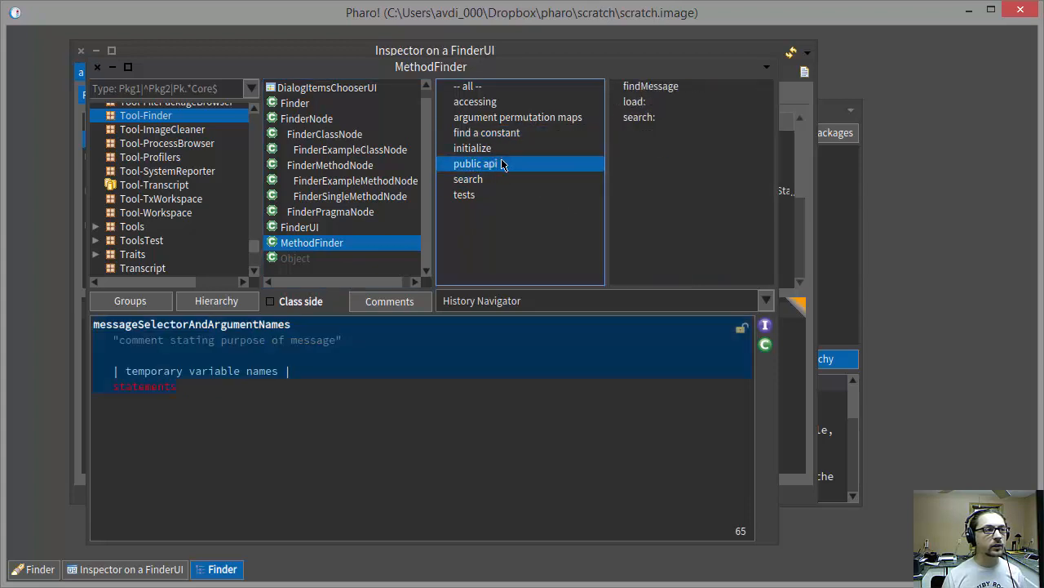
pyautogui.click(473, 147)
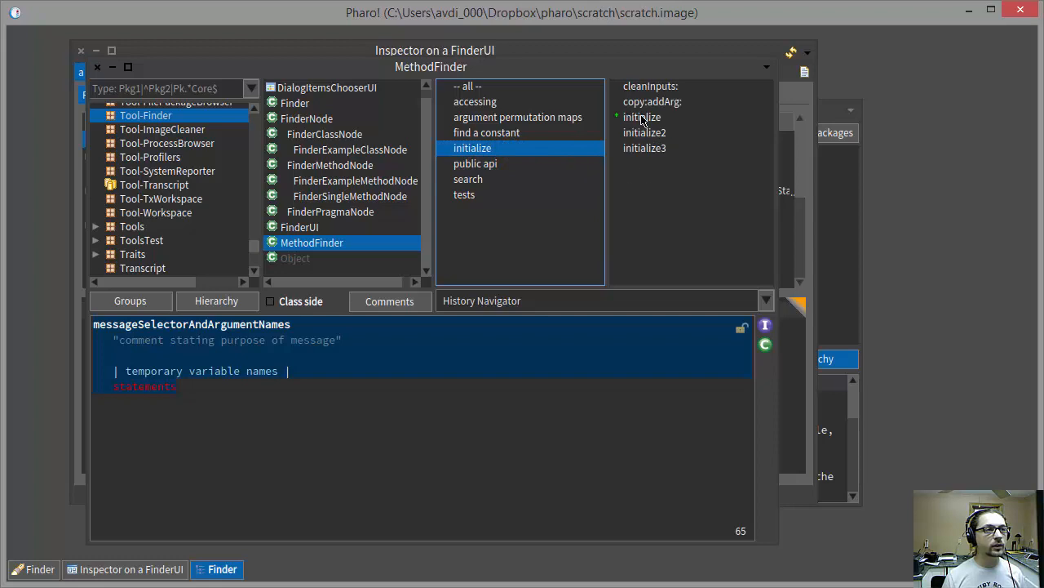
# - Read the source of MethodFinder>>initialize, the list of approved selectors by class
pyautogui.click(643, 118)
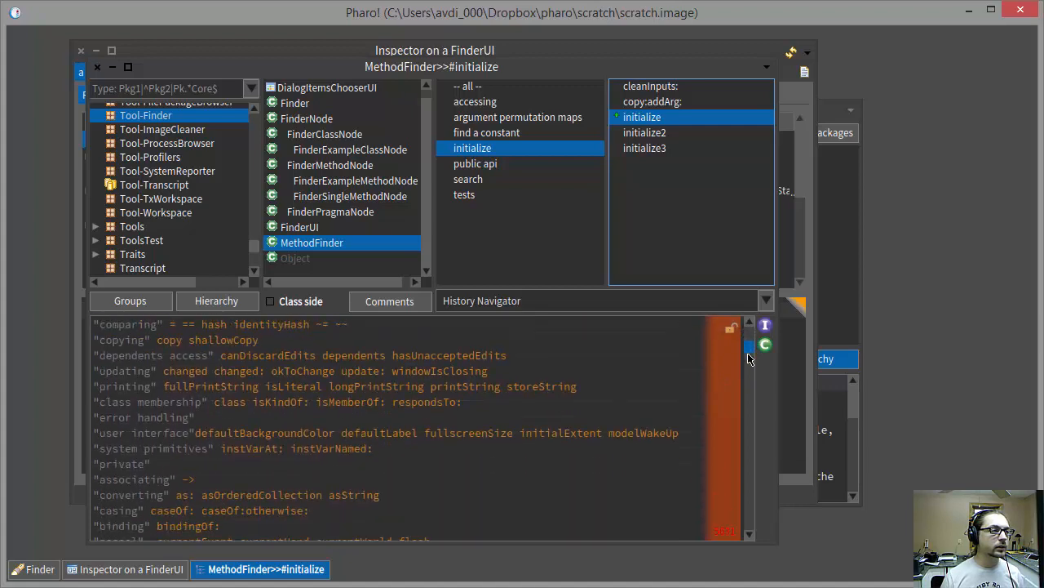
pyautogui.scroll(-3)
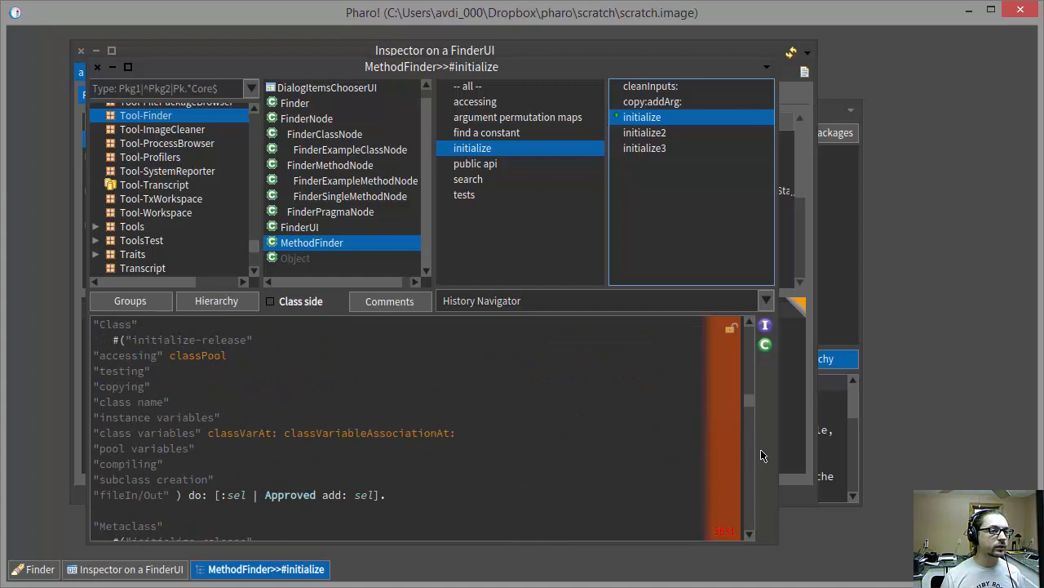
pyautogui.scroll(-3)
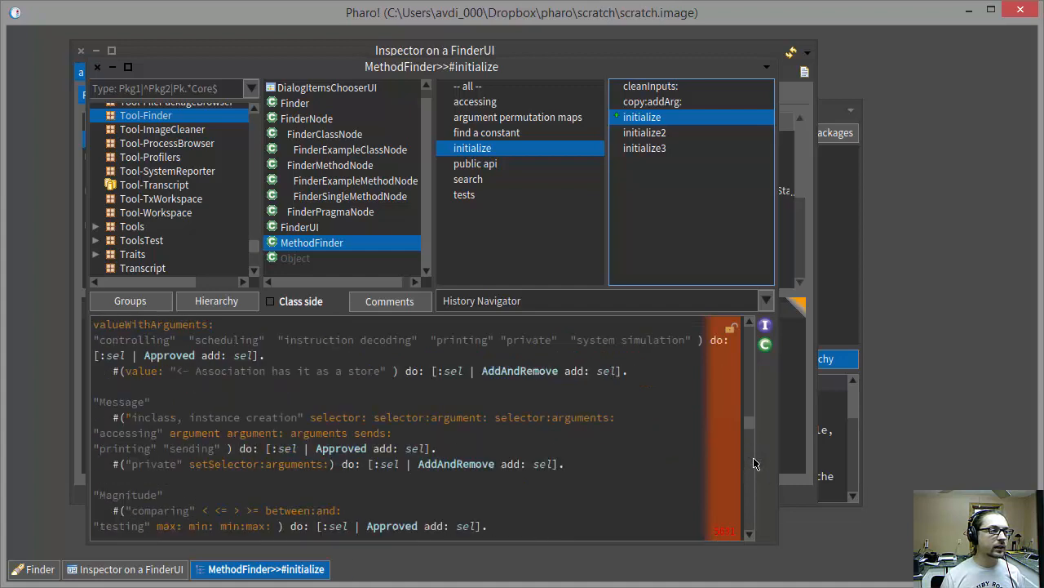
pyautogui.moveTo(749, 488)
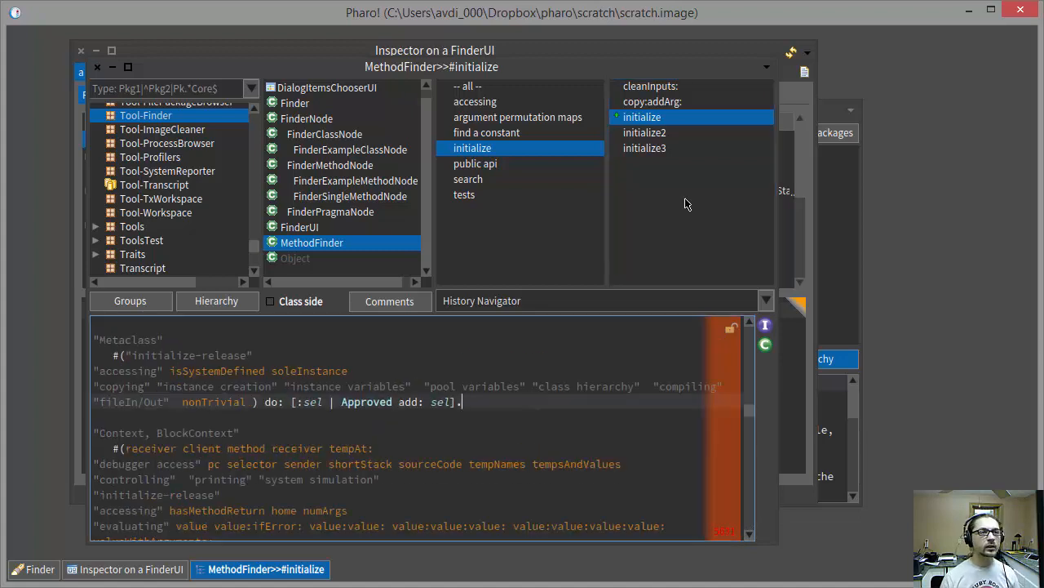
# - View MethodFinder>>initialize2 and find asUppercase among Character's converting selectors
pyautogui.click(644, 132)
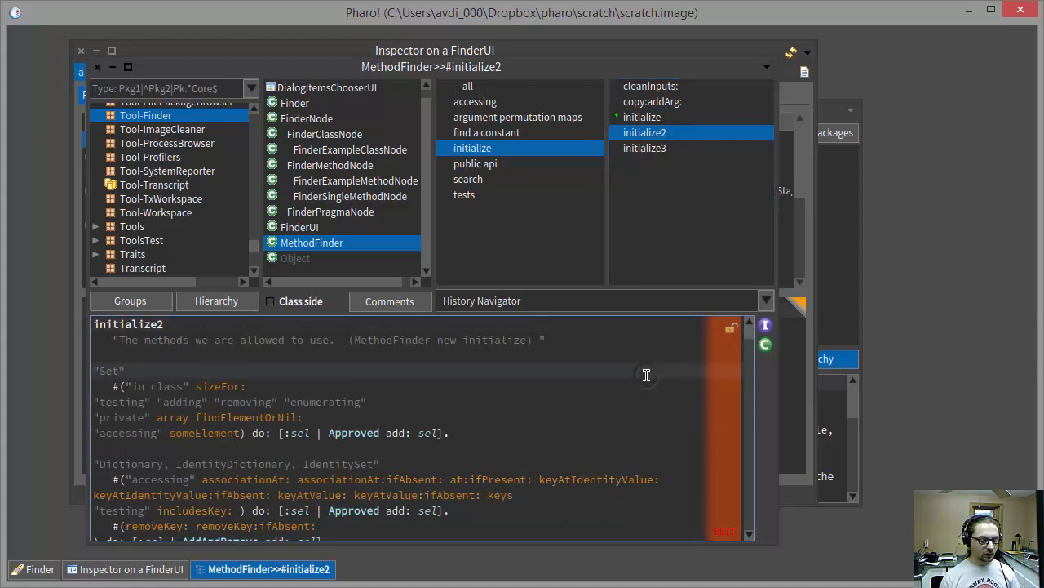
pyautogui.press('ctrl+f')
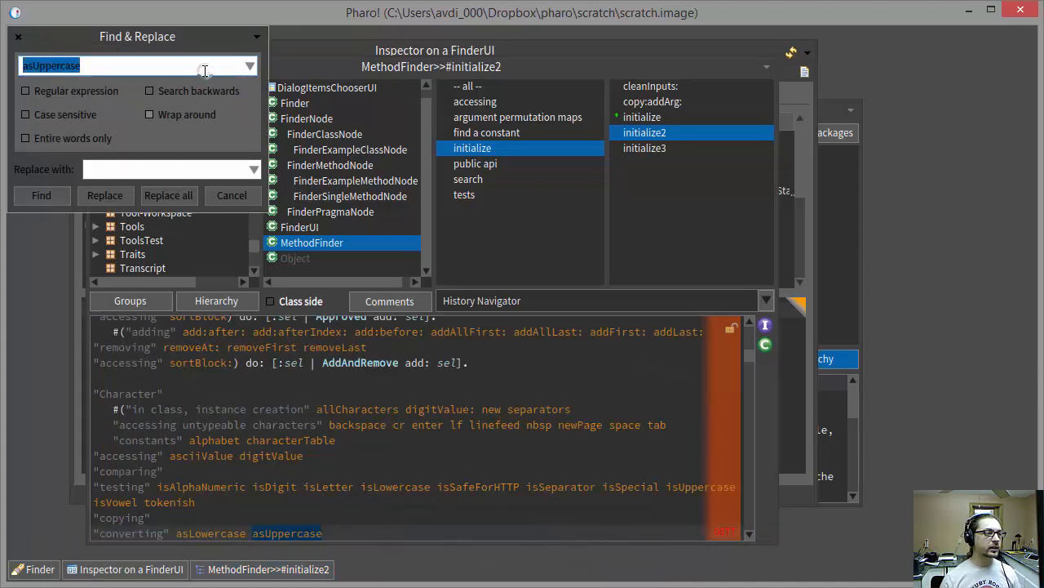
pyautogui.scroll(-3)
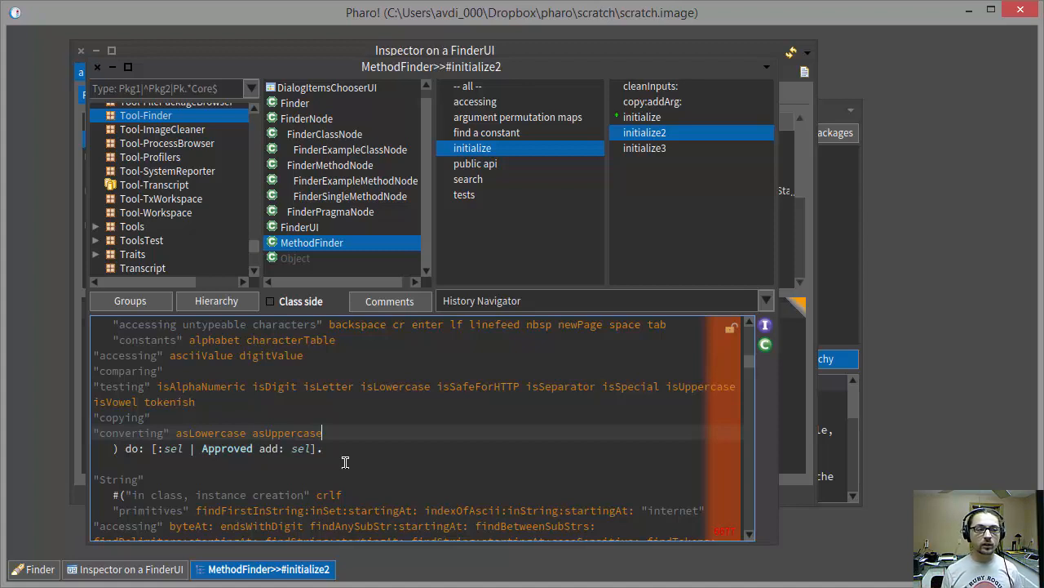
# - Return to the Finder showing 'foo' asUppercase --> 'FOO' and reopen its results list halo menu
pyautogui.click(32, 568)
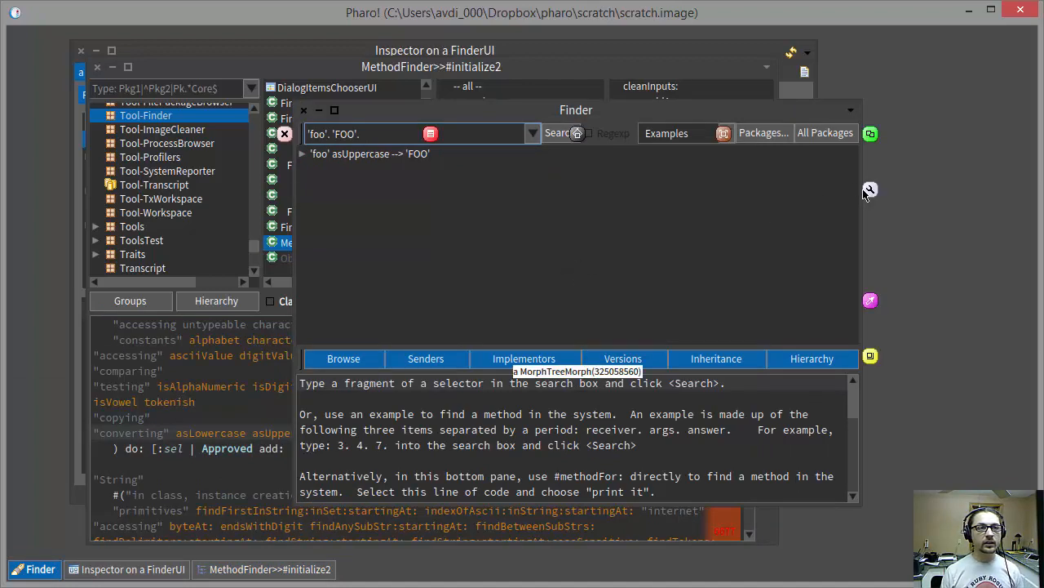
pyautogui.click(870, 189)
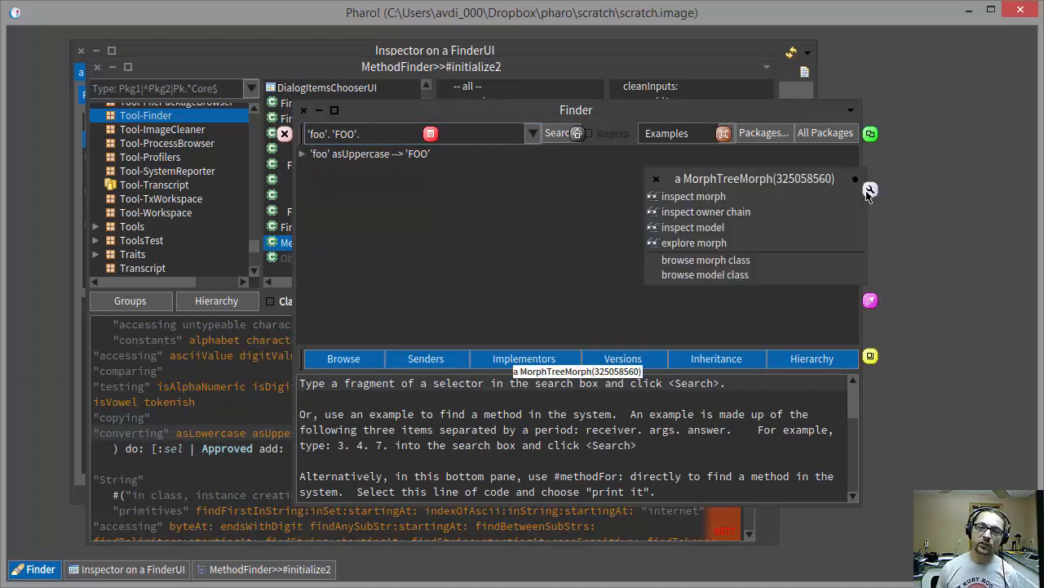